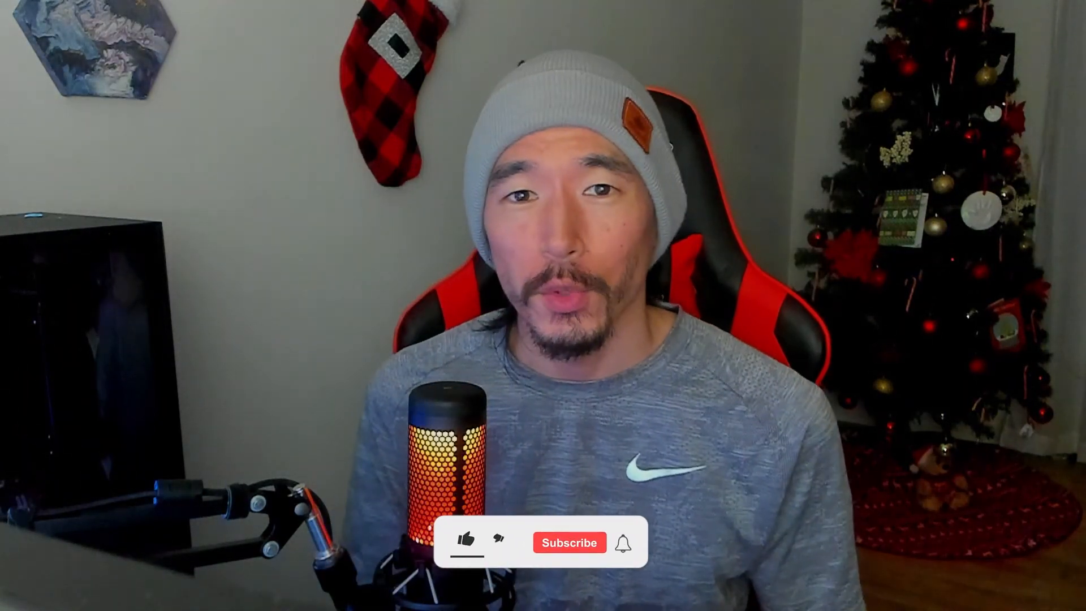
pyautogui.click(468, 542)
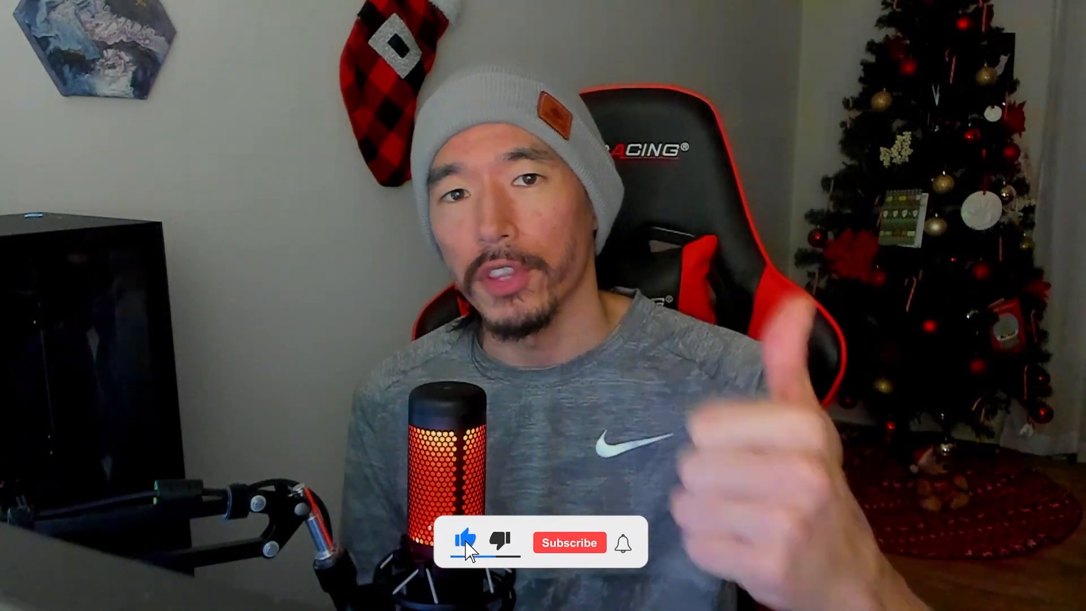
pyautogui.click(568, 542)
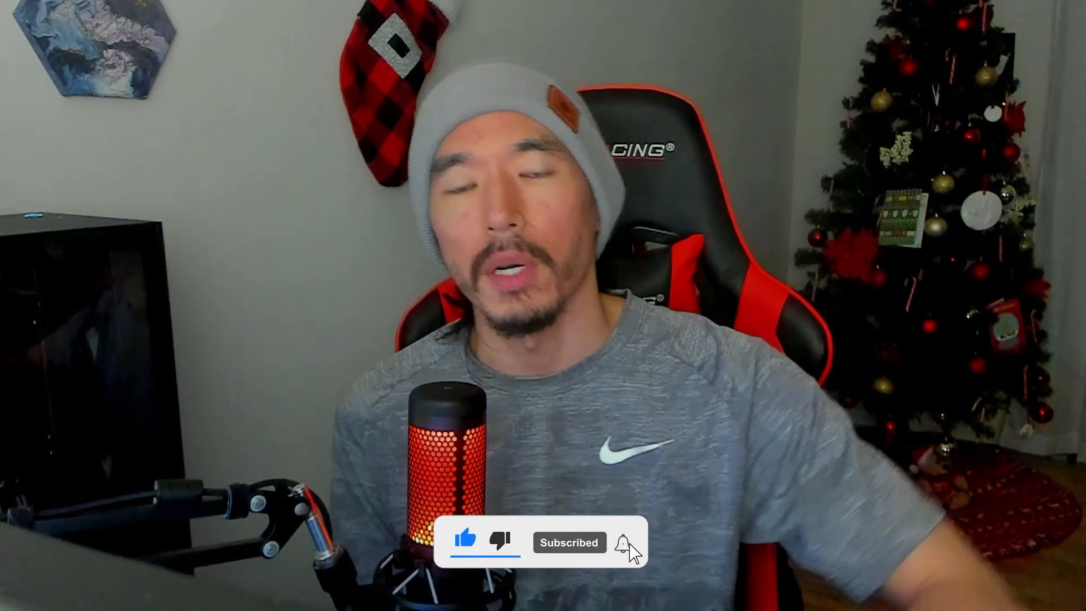